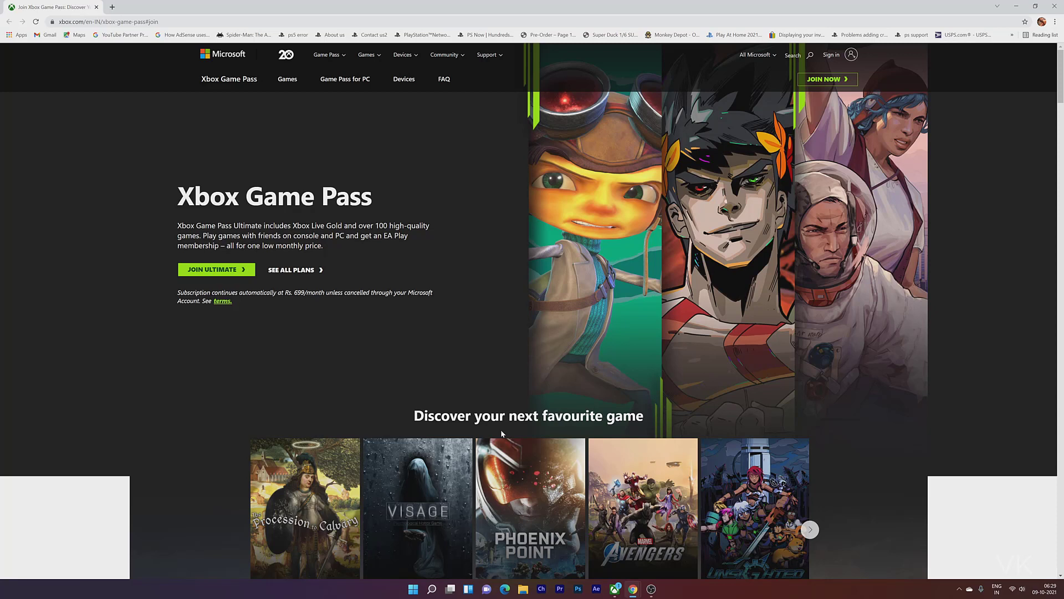
- Jump from the Game Pass page to the Ultimate, PC and Console plan comparison
{"action": "left_click", "coordinate": [105, 21]}
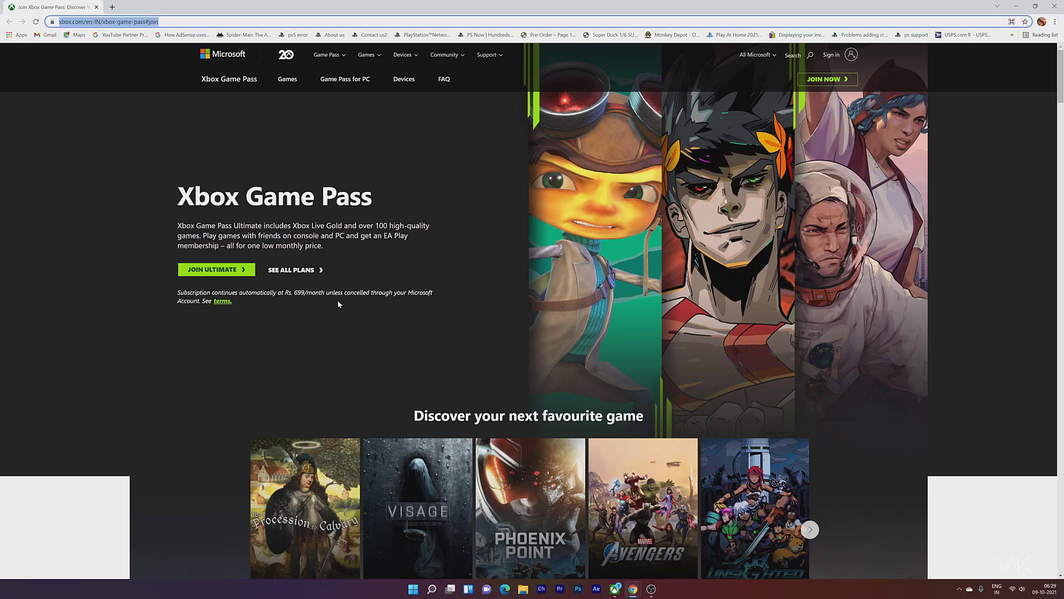
{"action": "scroll", "scroll_direction": "down", "scroll_amount": 3}
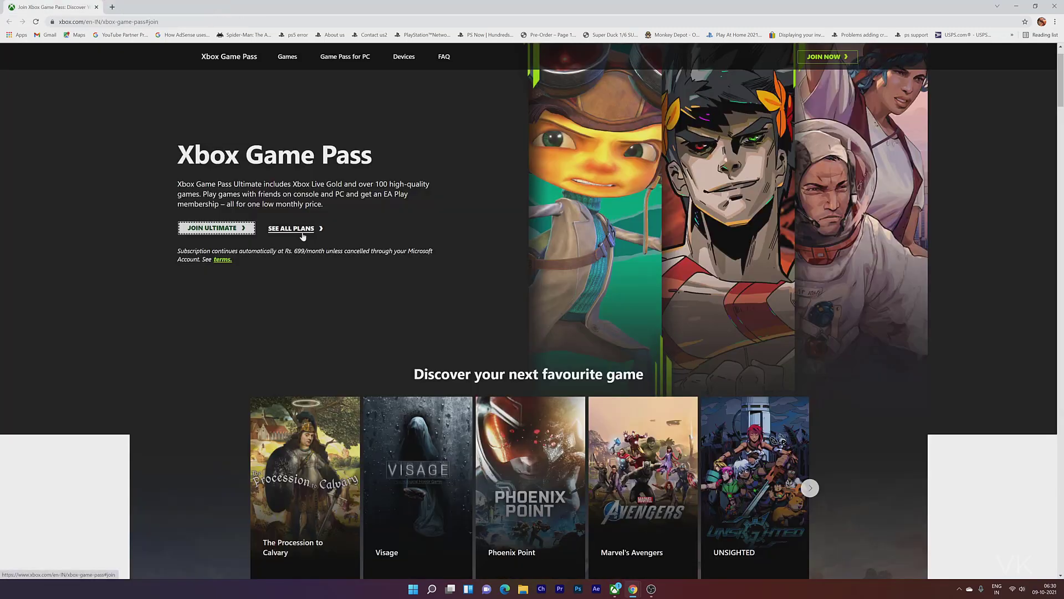
{"action": "left_click", "coordinate": [292, 229]}
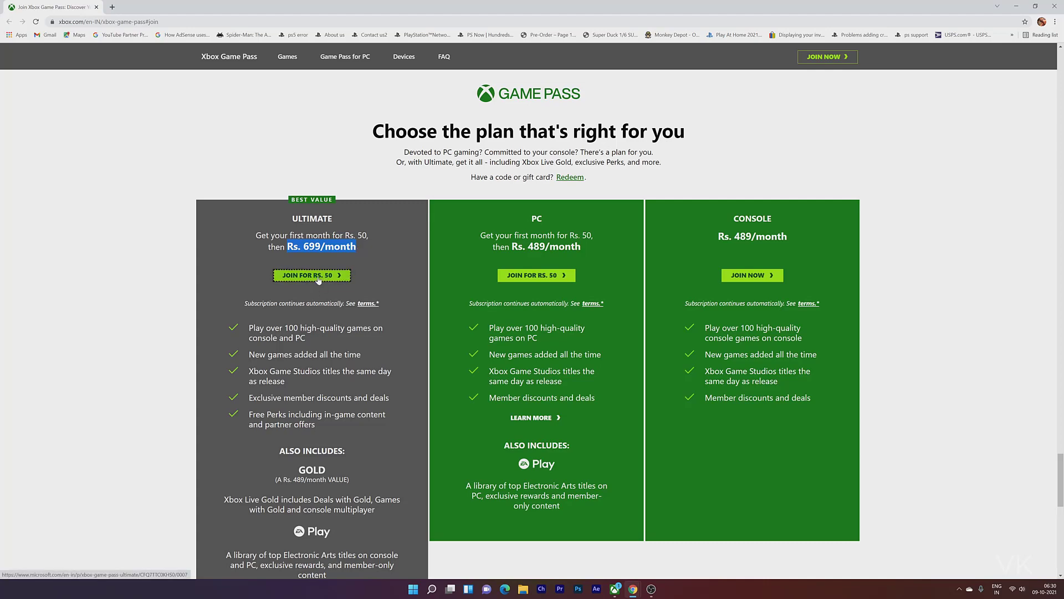
- Follow 'Join for Rs. 50' under Ultimate to the ₹699.00/month Store offer and review it
{"action": "left_click", "coordinate": [310, 275]}
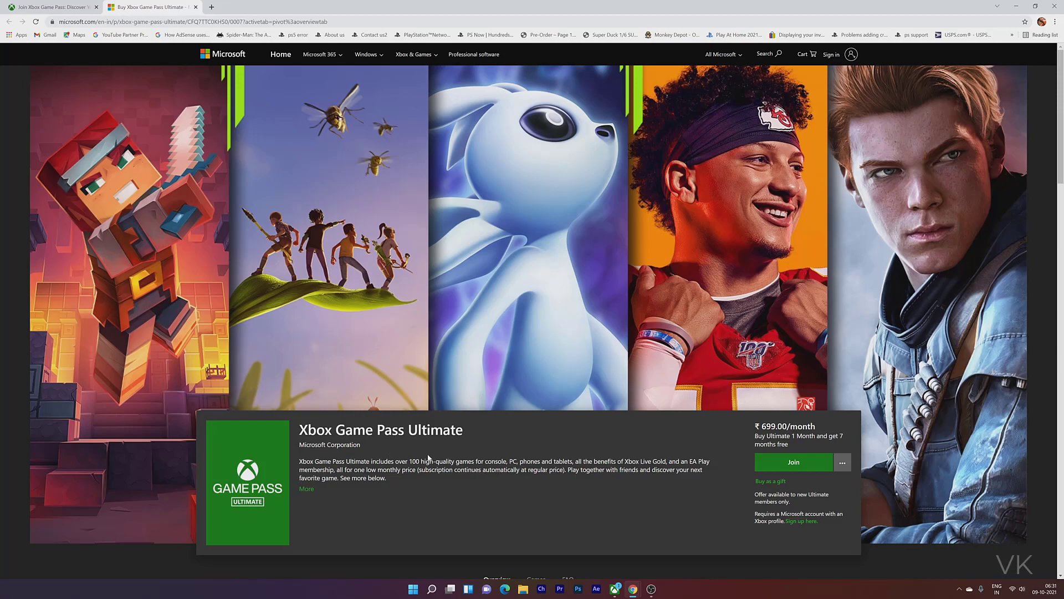
{"action": "mouse_move", "coordinate": [842, 448]}
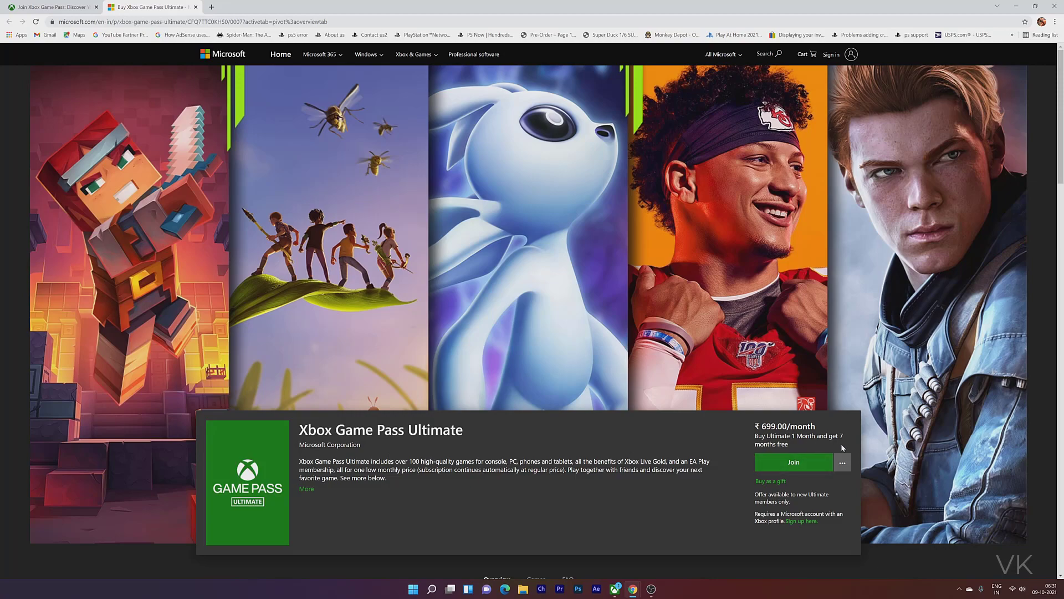
{"action": "scroll", "scroll_direction": "down", "scroll_amount": 3}
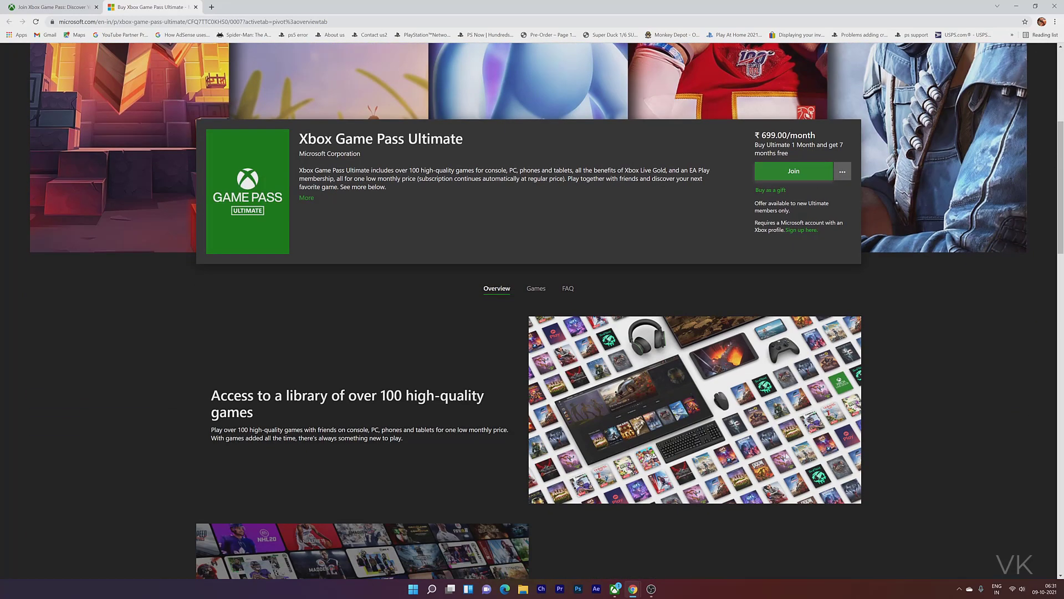
{"action": "scroll", "scroll_direction": "down", "scroll_amount": 3}
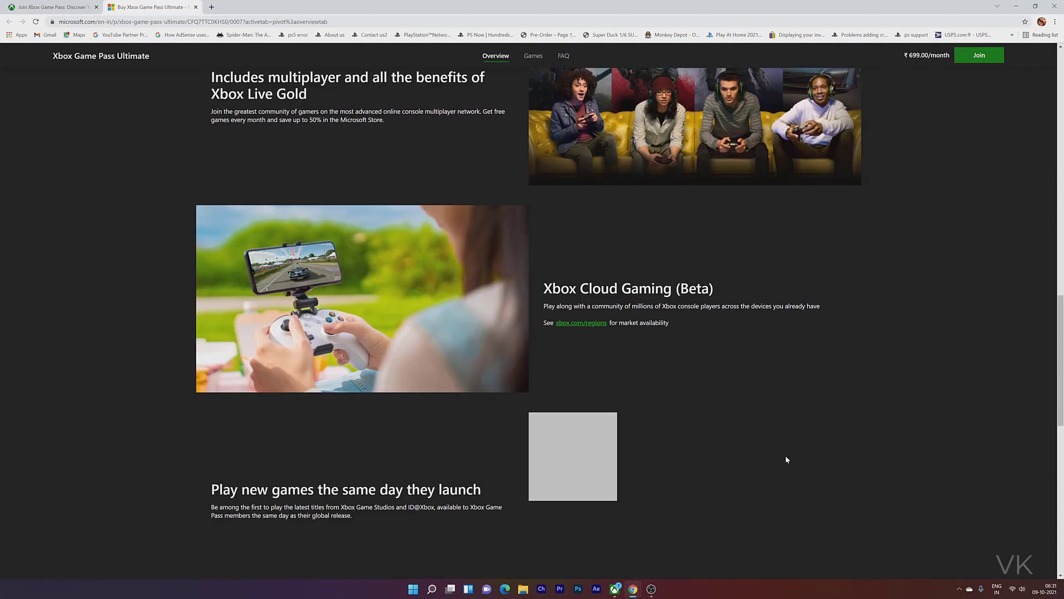
{"action": "scroll", "scroll_direction": "down", "scroll_amount": 3}
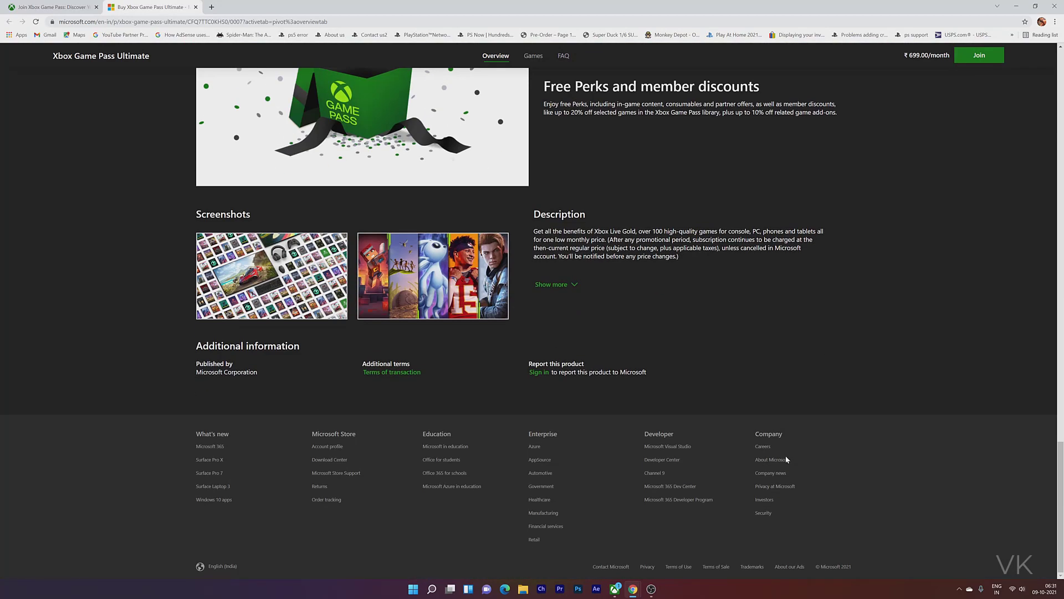
{"action": "scroll", "scroll_direction": "up", "scroll_amount": 3}
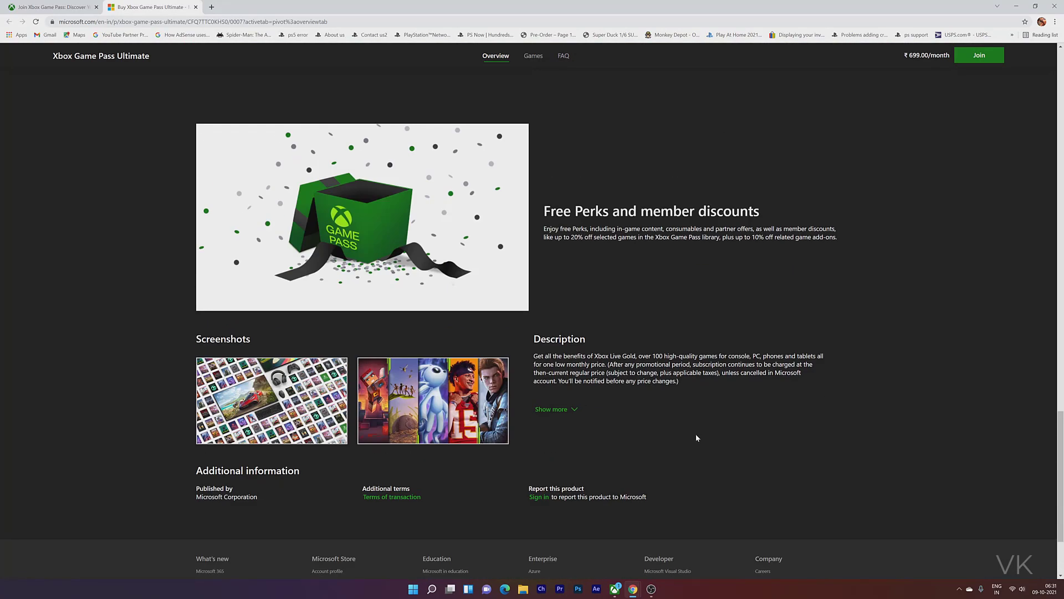
{"action": "scroll", "scroll_direction": "down", "scroll_amount": 3}
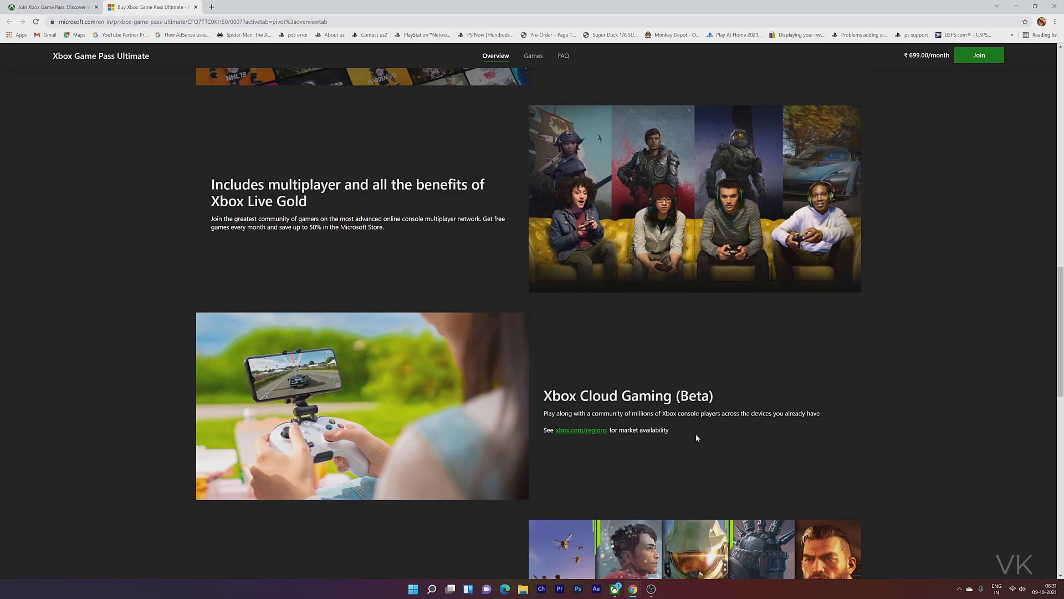
{"action": "scroll", "scroll_direction": "up", "scroll_amount": 3}
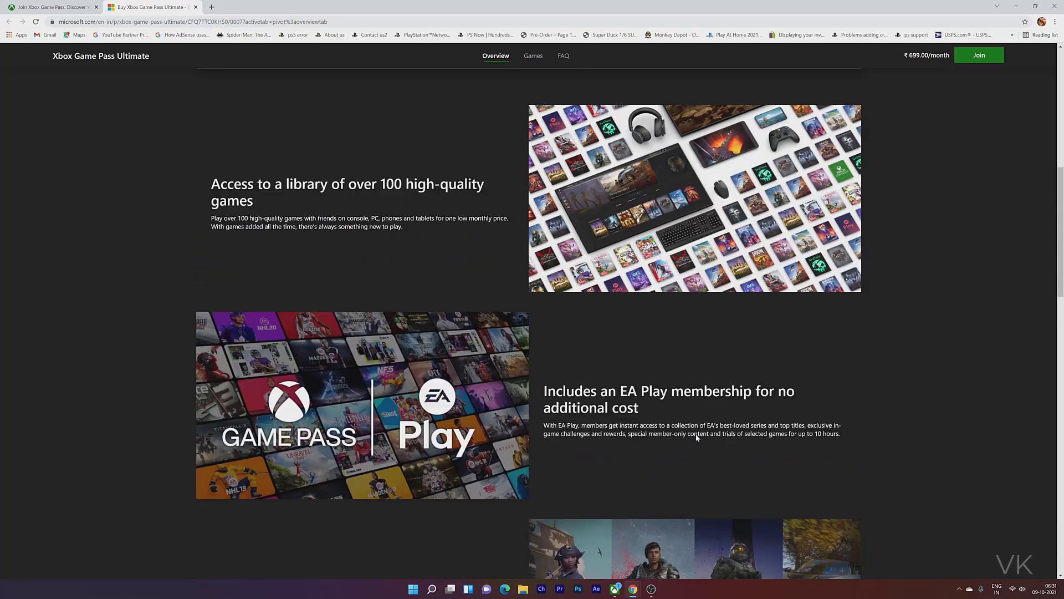
{"action": "scroll", "scroll_direction": "up", "scroll_amount": 3}
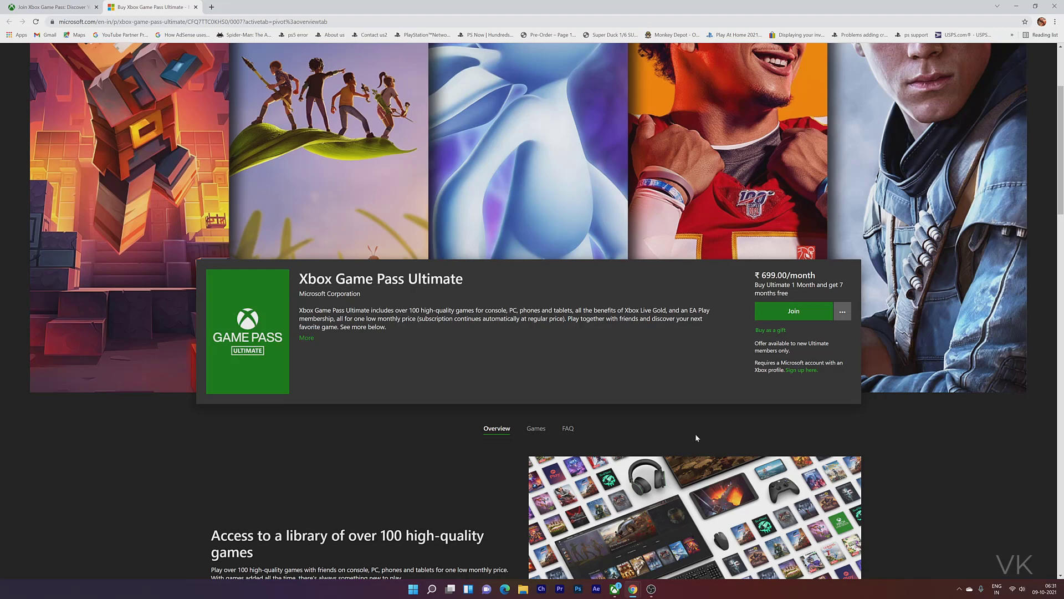
{"action": "scroll", "scroll_direction": "up", "scroll_amount": 3}
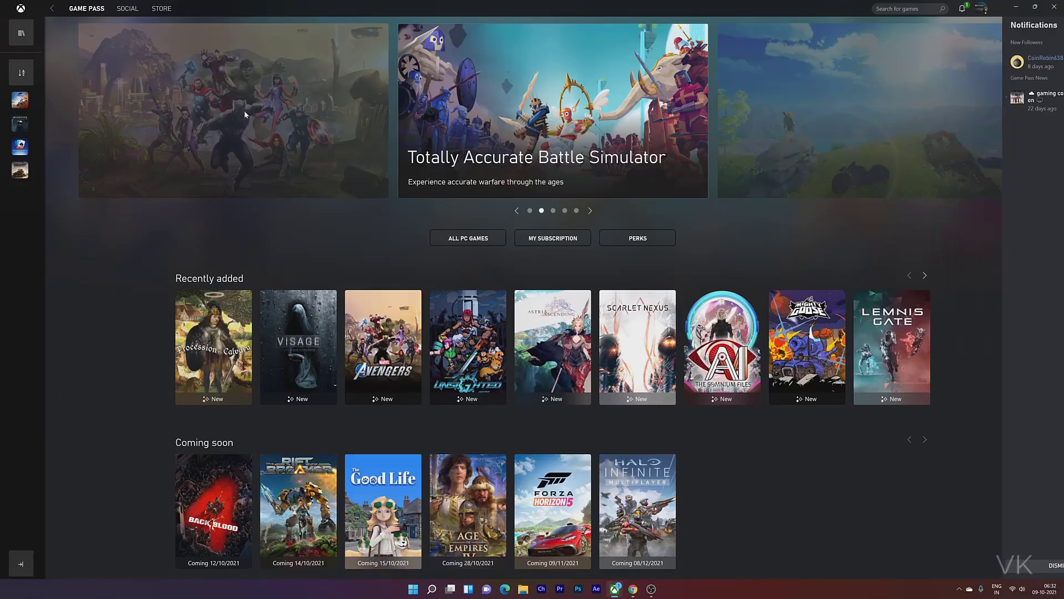
- Scroll the Xbox app's Game Pass catalog through Recently added, Coming soon and genre rows
{"action": "scroll", "scroll_direction": "down", "scroll_amount": 3}
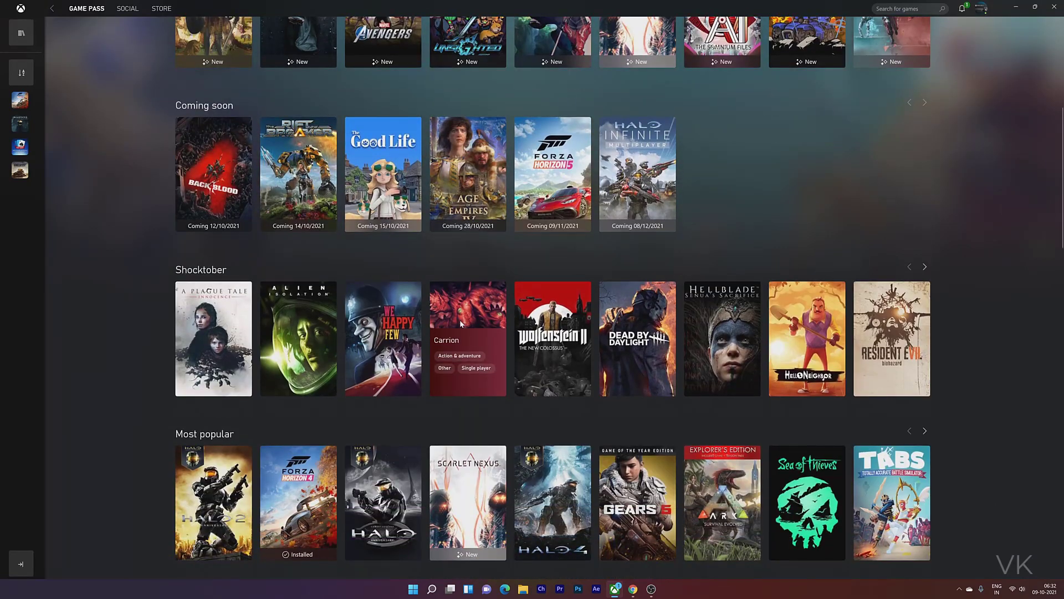
{"action": "scroll", "scroll_direction": "up", "scroll_amount": 3}
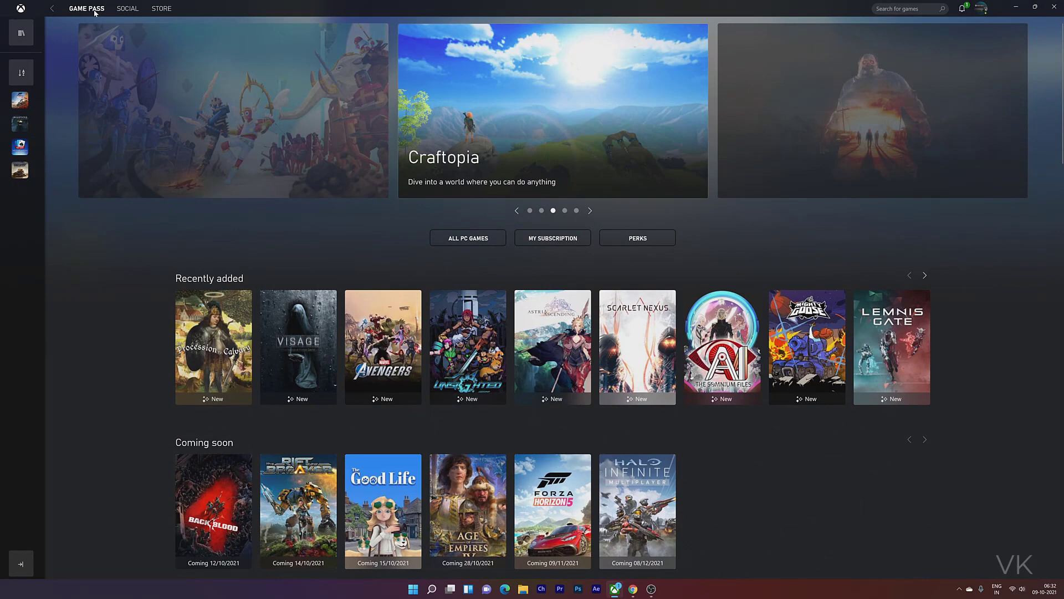
{"action": "mouse_move", "coordinate": [540, 254]}
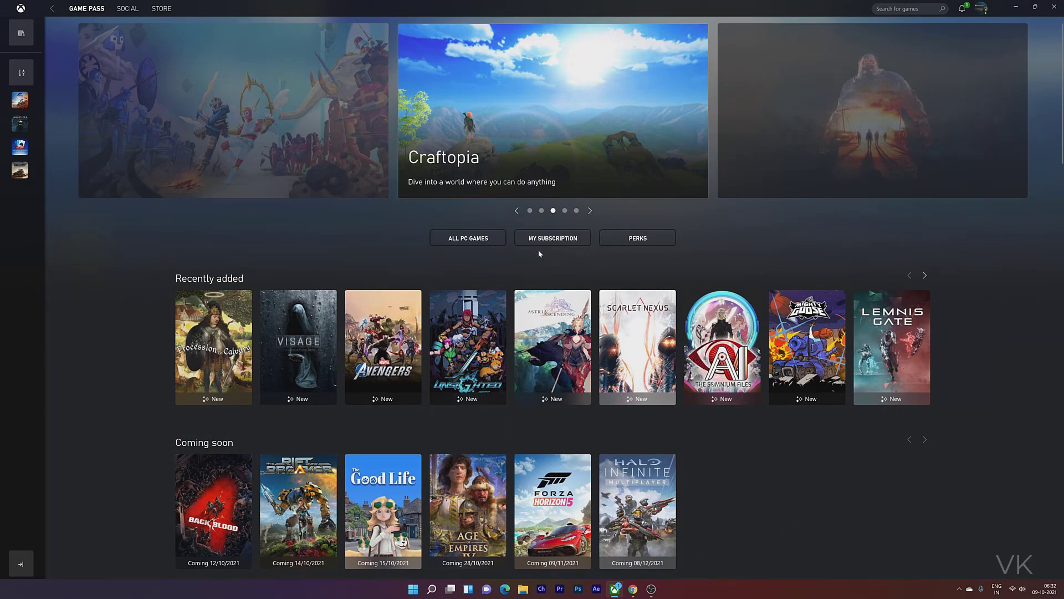
{"action": "mouse_move", "coordinate": [531, 217]}
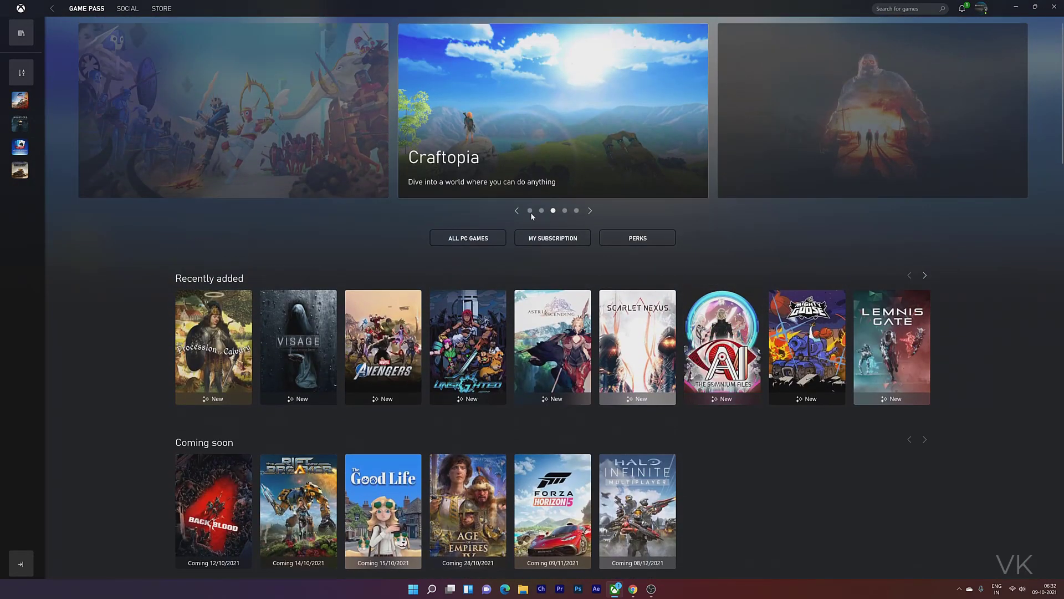
{"action": "scroll", "scroll_direction": "down", "scroll_amount": 3}
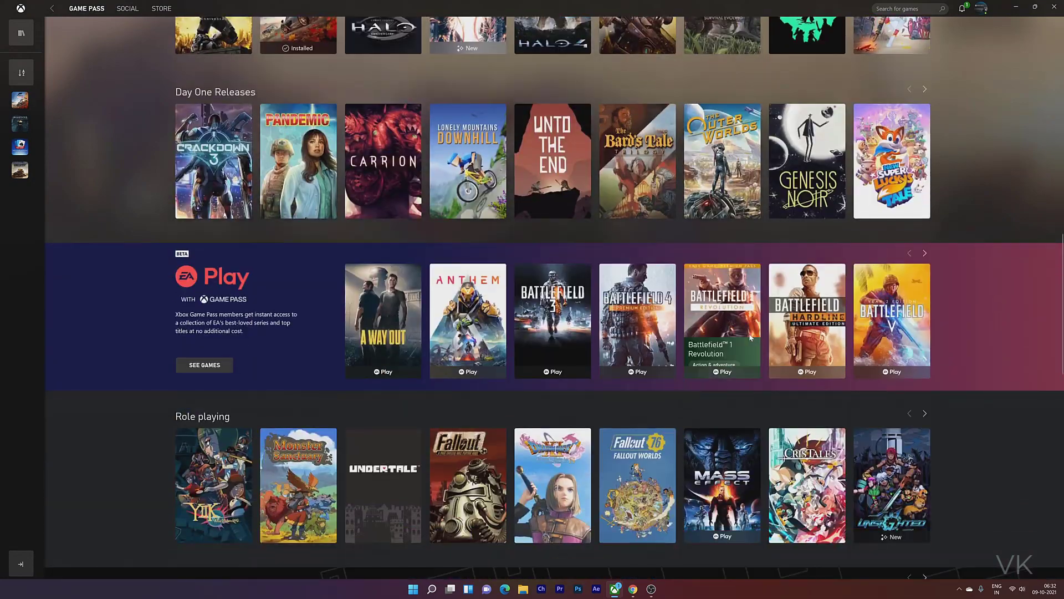
{"action": "scroll", "scroll_direction": "down", "scroll_amount": 3}
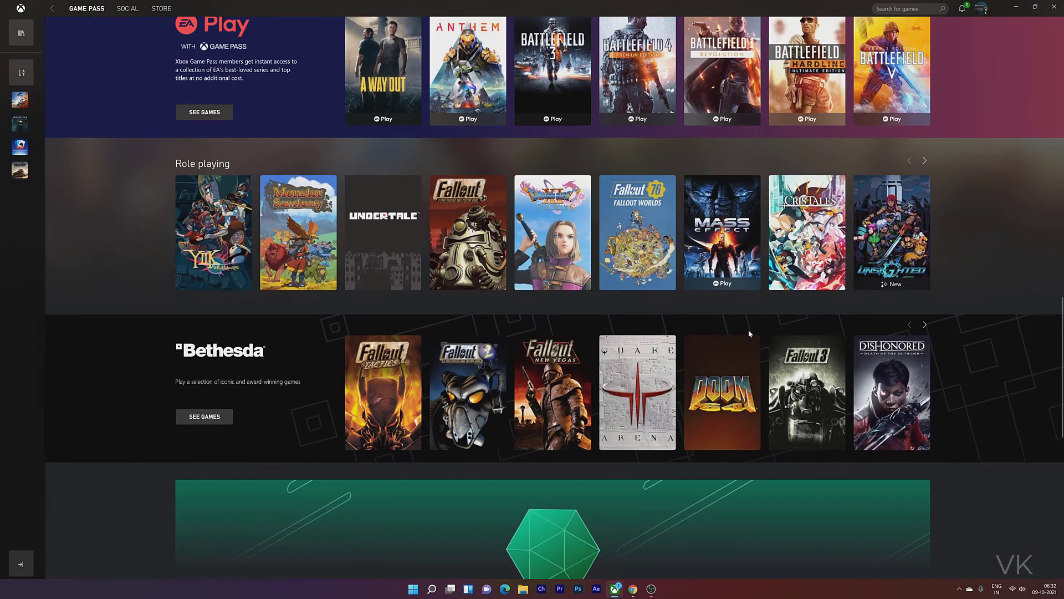
{"action": "scroll", "scroll_direction": "down", "scroll_amount": 3}
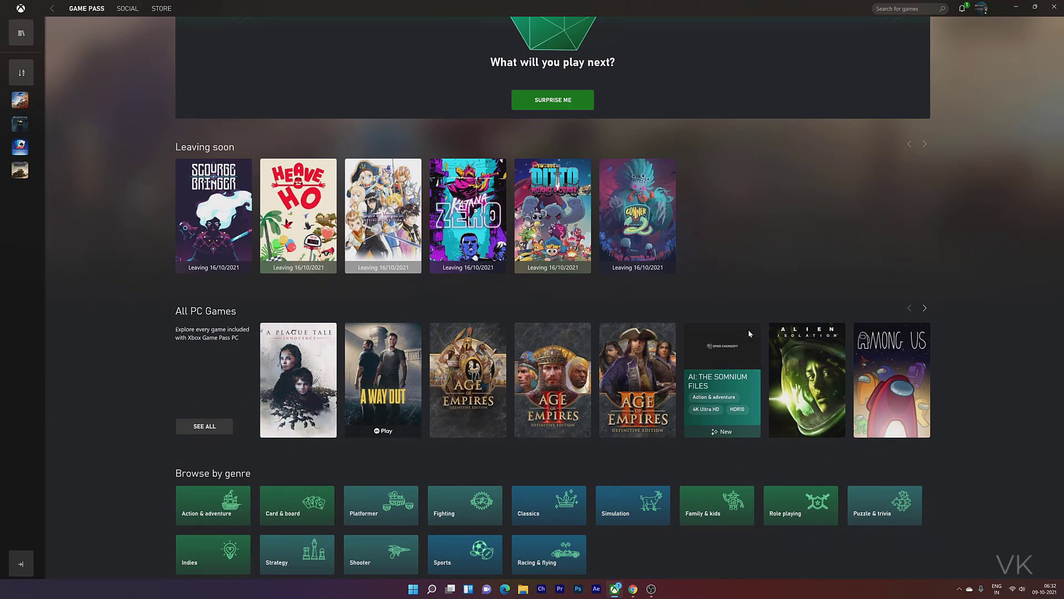
{"action": "scroll", "scroll_direction": "down", "scroll_amount": 3}
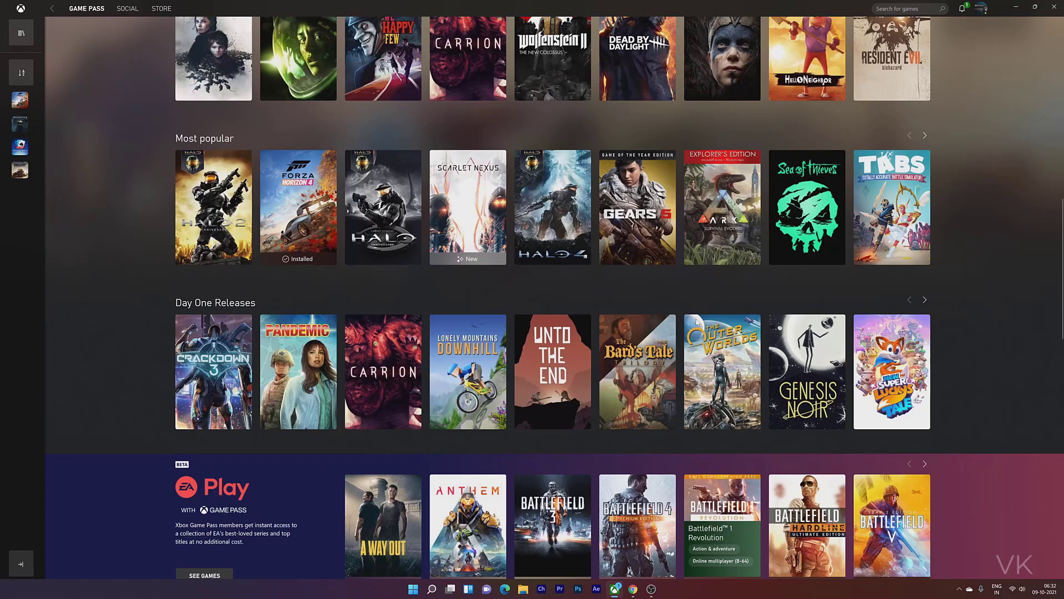
{"action": "scroll", "scroll_direction": "up", "scroll_amount": 3}
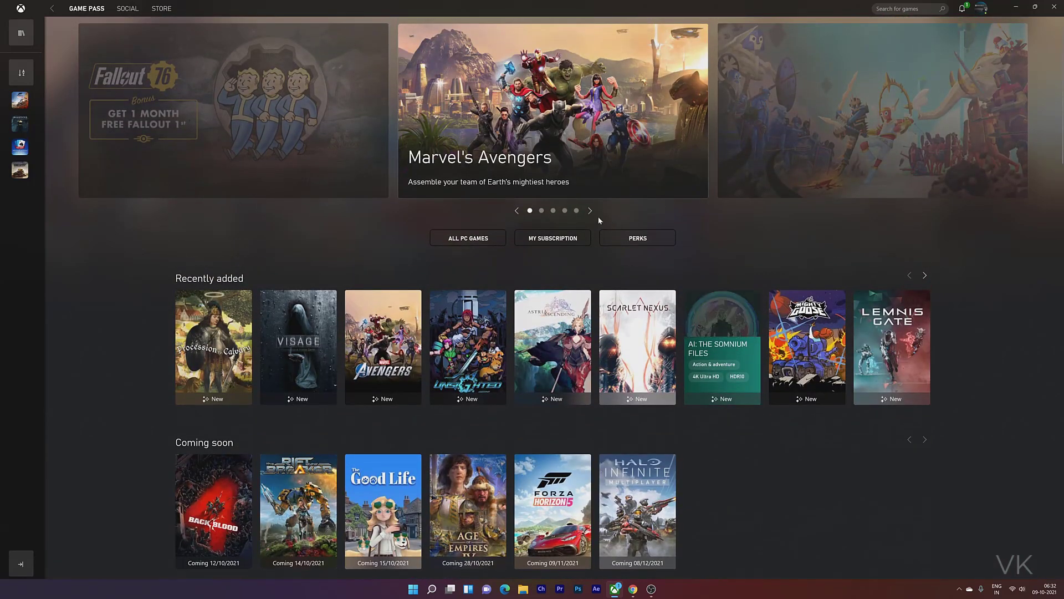
{"action": "scroll", "scroll_direction": "down", "scroll_amount": 3}
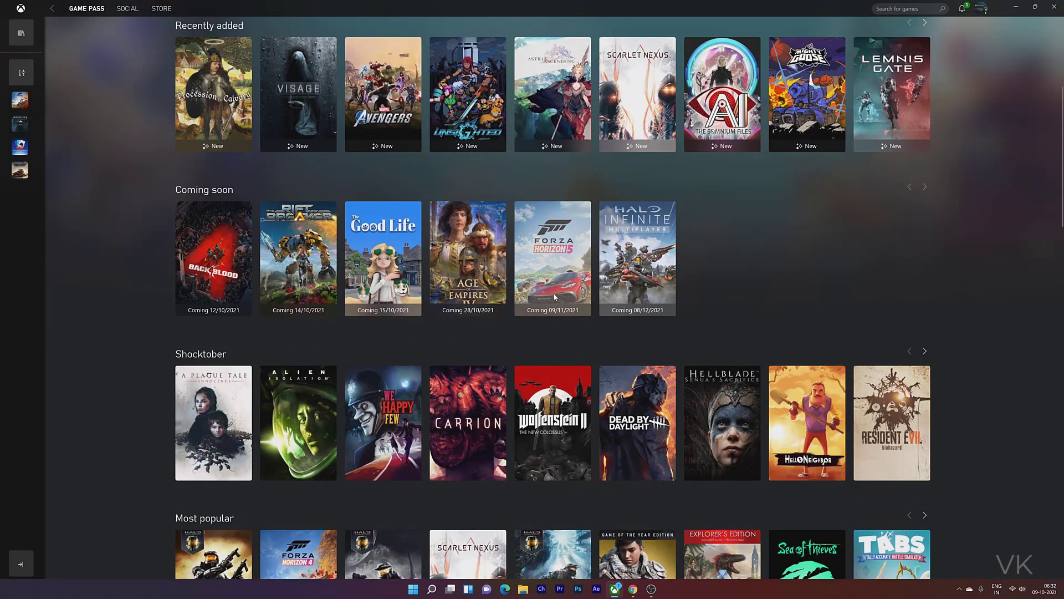